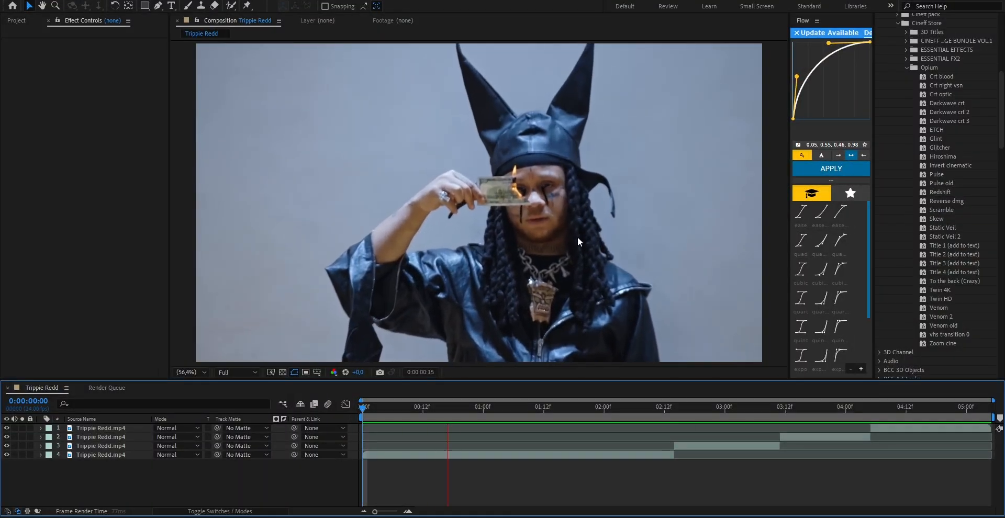
Roto Brush the artist out of clip 4, pulling Shift Edge in to -32%
left_click(452, 407)
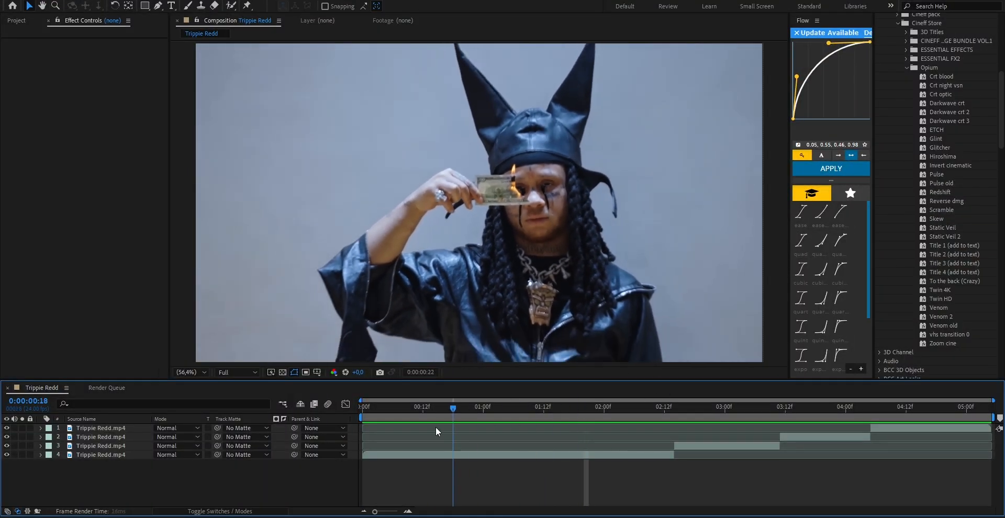
left_click(499, 407)
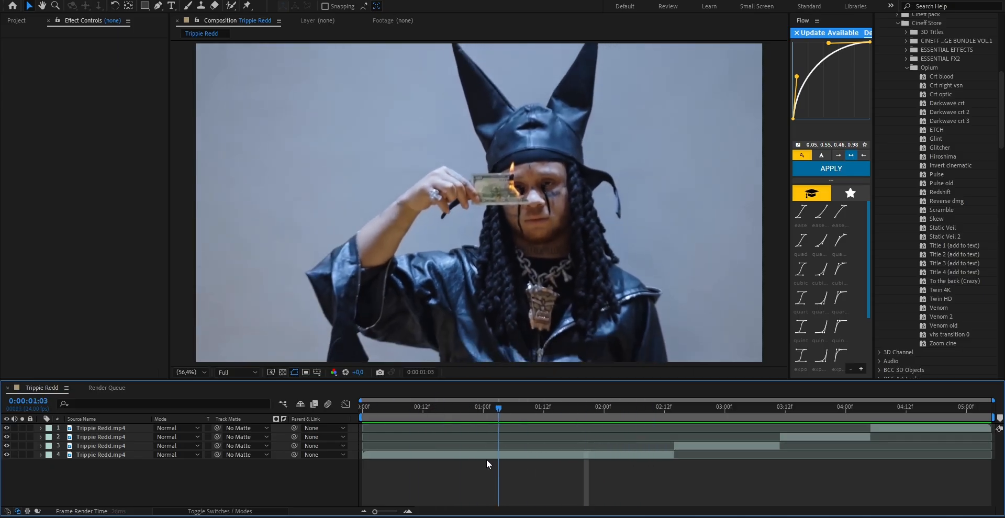
left_click(434, 407)
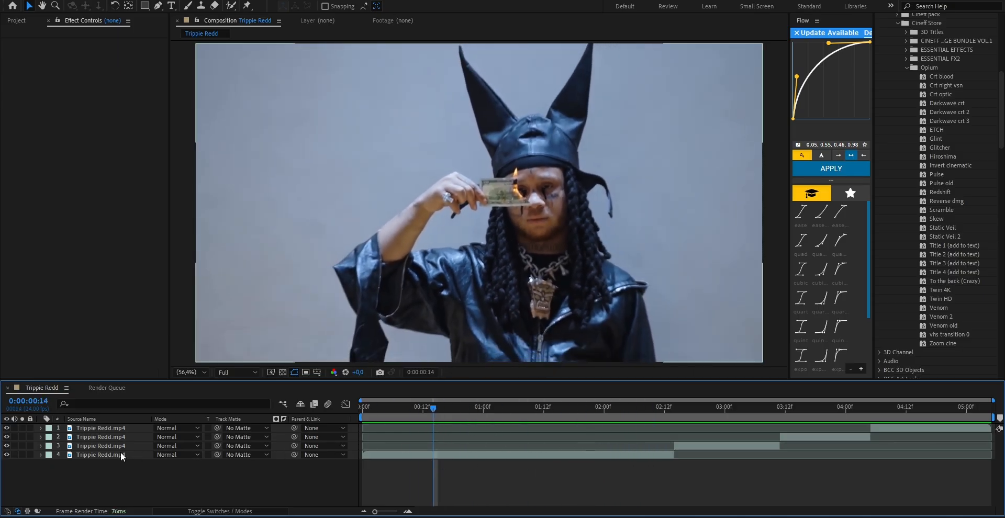
double_click(100, 455)
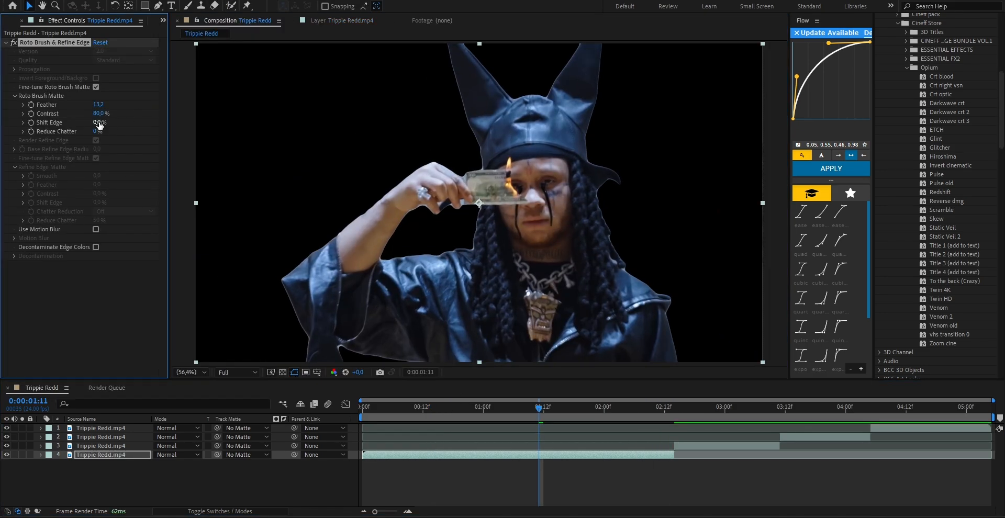
left_click_drag(103, 123, 77, 122)
type("roto")
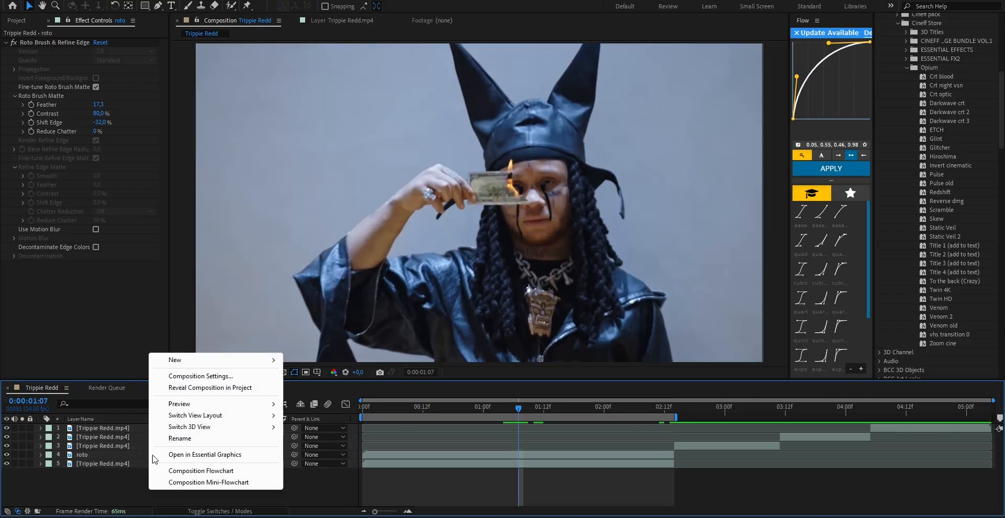
Add an adjustment layer with the Opium Glitcher, Hiroshima and Scramble glitch presets
left_click(175, 359)
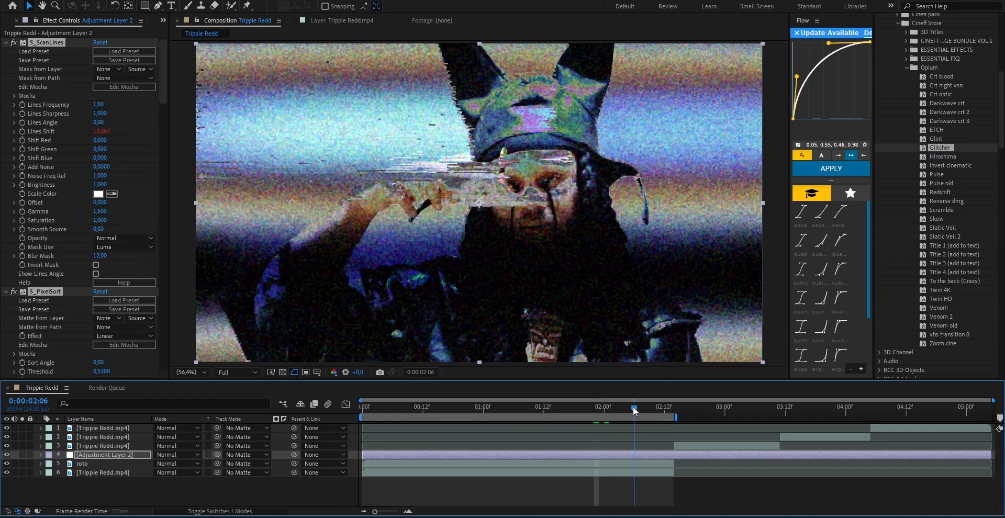
left_click(593, 407)
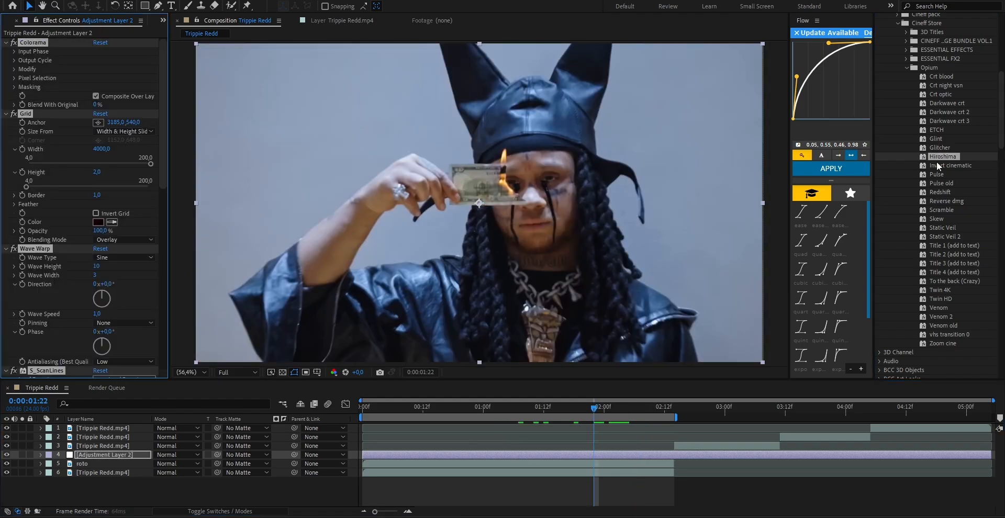
left_click(526, 407)
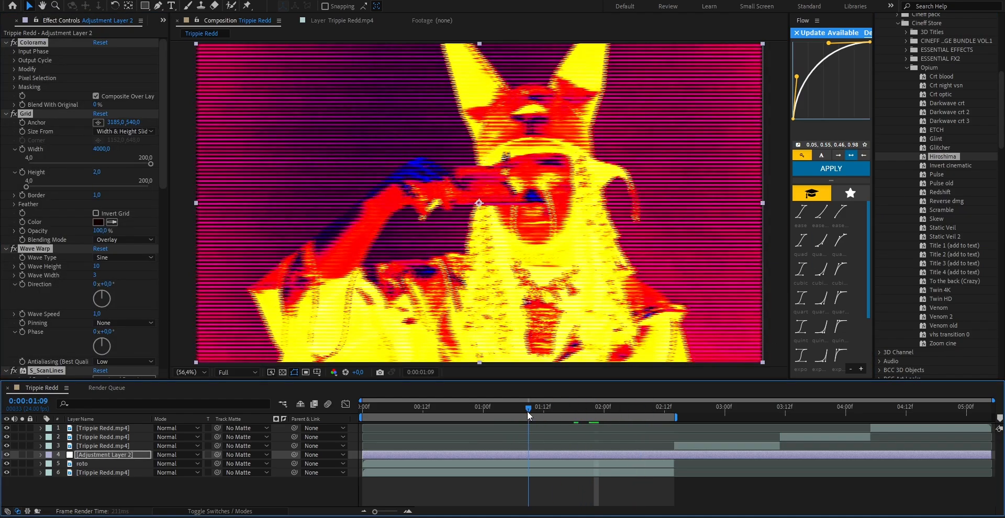
left_click(590, 407)
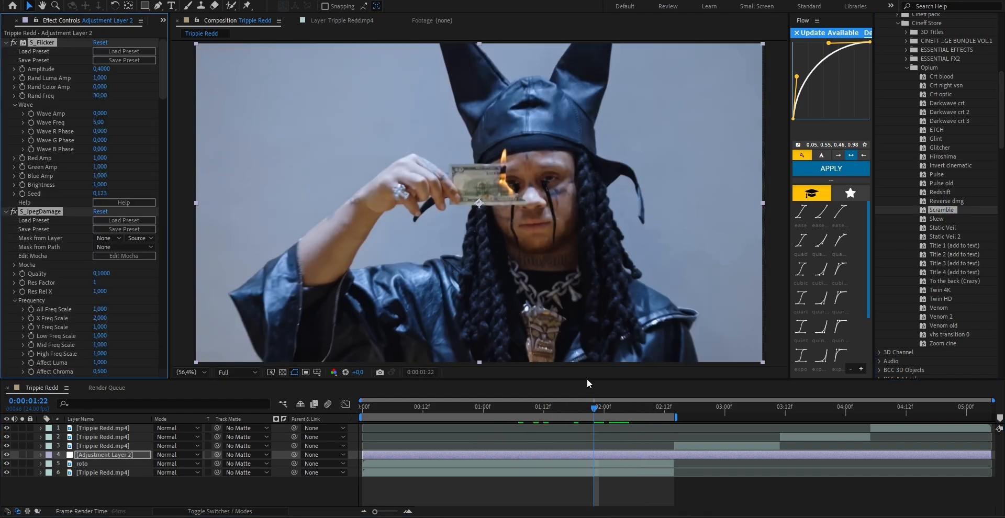
left_click_drag(593, 407, 648, 407)
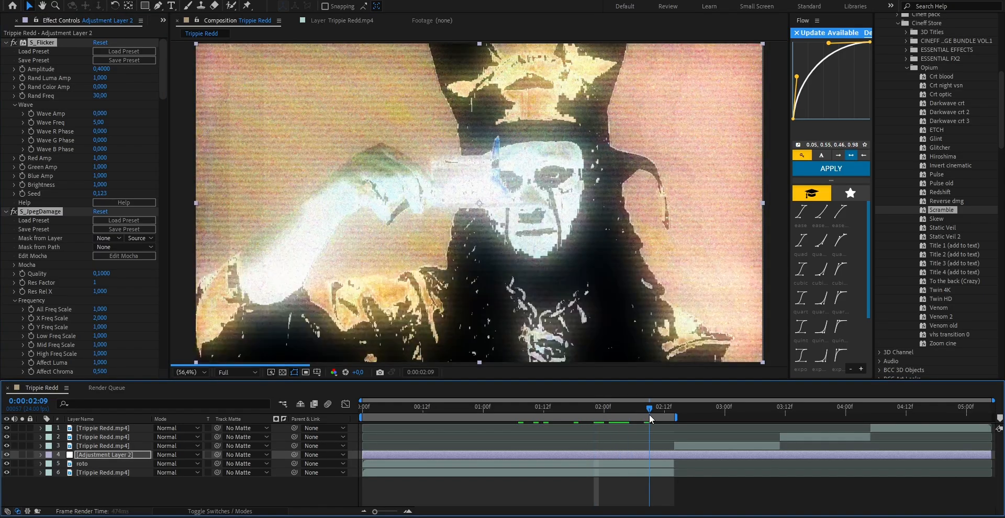
left_click(592, 407)
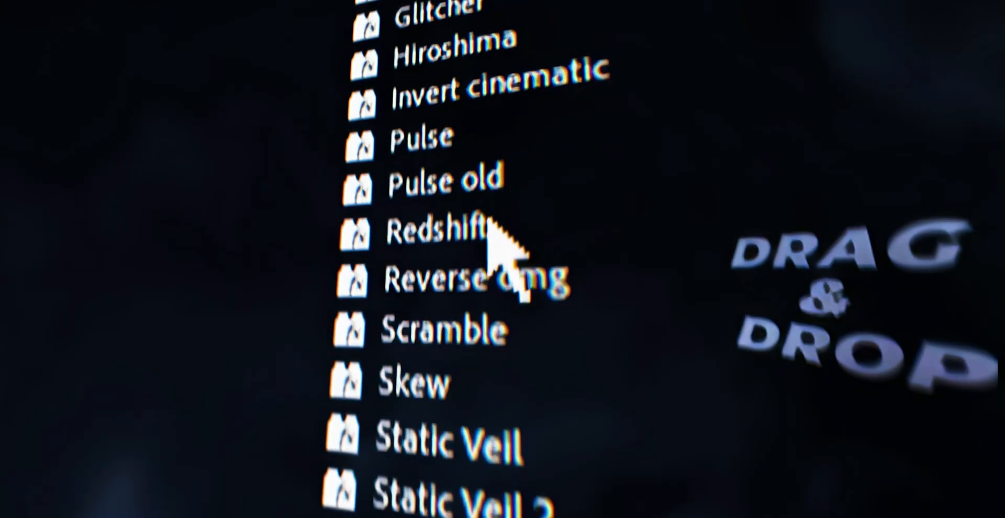
Delete Adjustment Layer 2 from the timeline
scroll("down", 3)
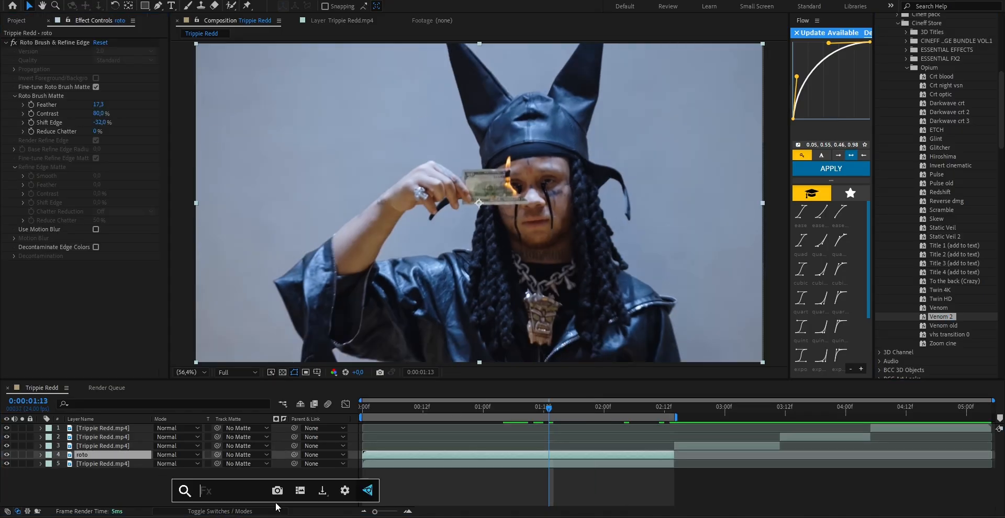
Apply S_Etching to the roto layer and enable the Lines1 Angle stopwatch
type("etc")
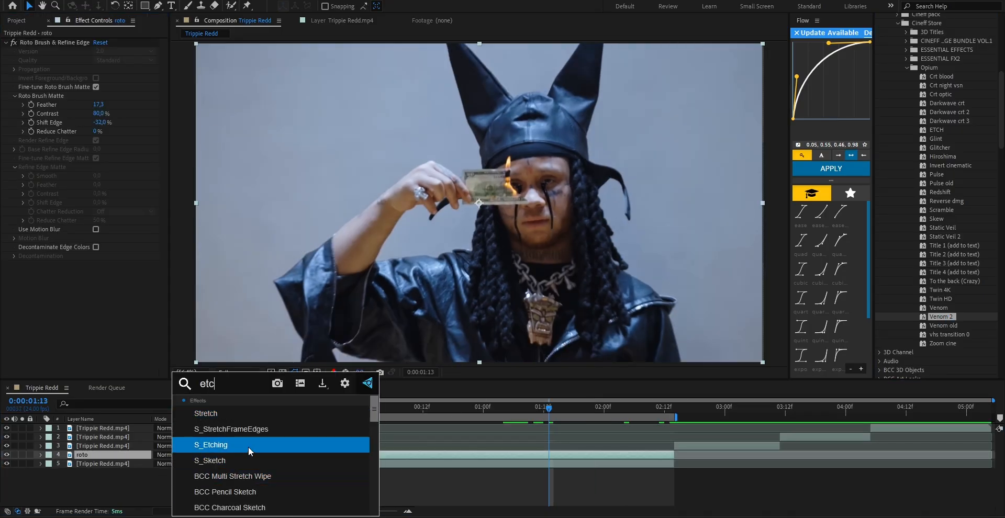
double_click(211, 444)
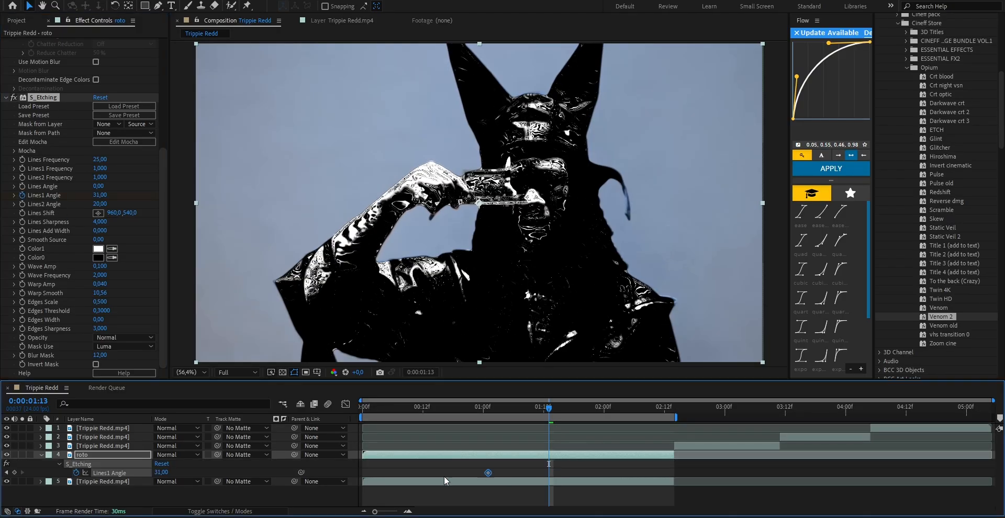
Keyframe Lines1 Angle and Lines Add Width, widening then thinning the etched lines
left_click(665, 407)
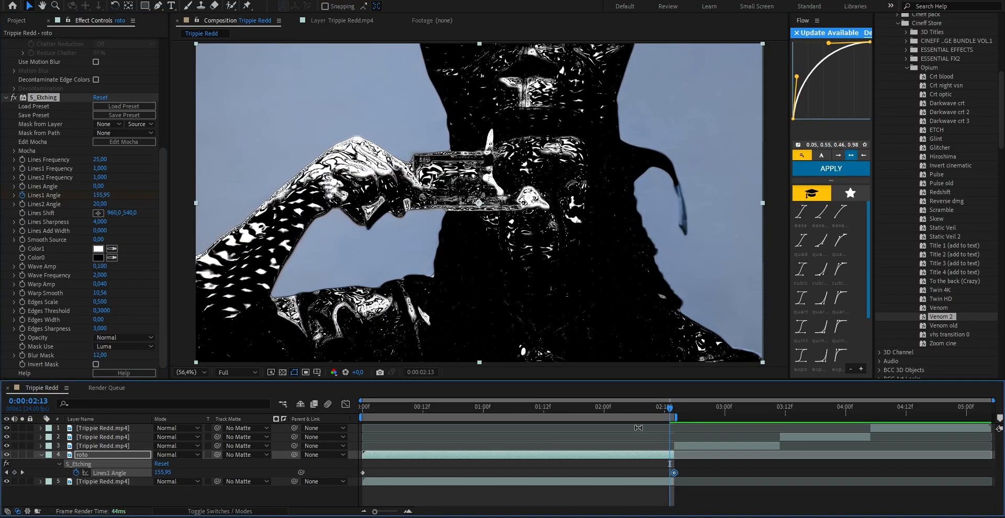
left_click(478, 407)
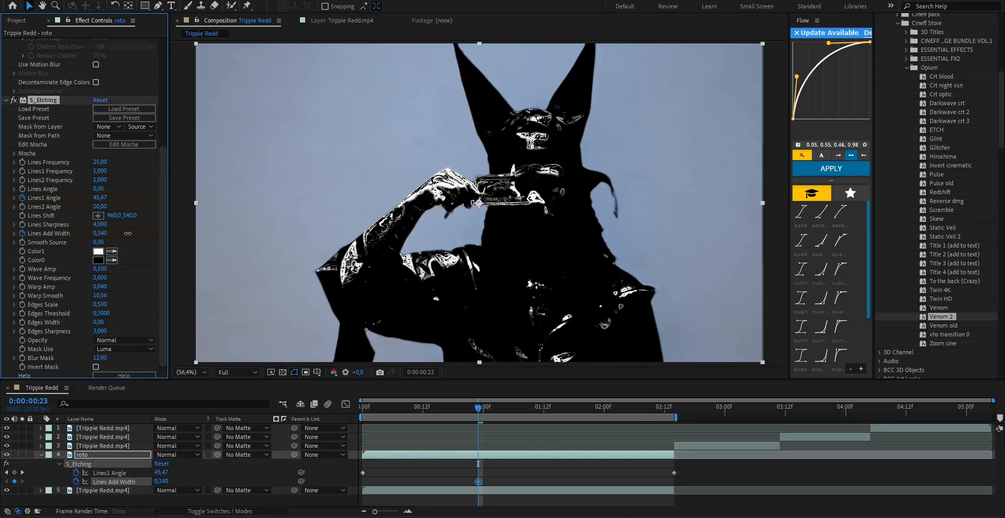
left_click_drag(100, 233, 148, 233)
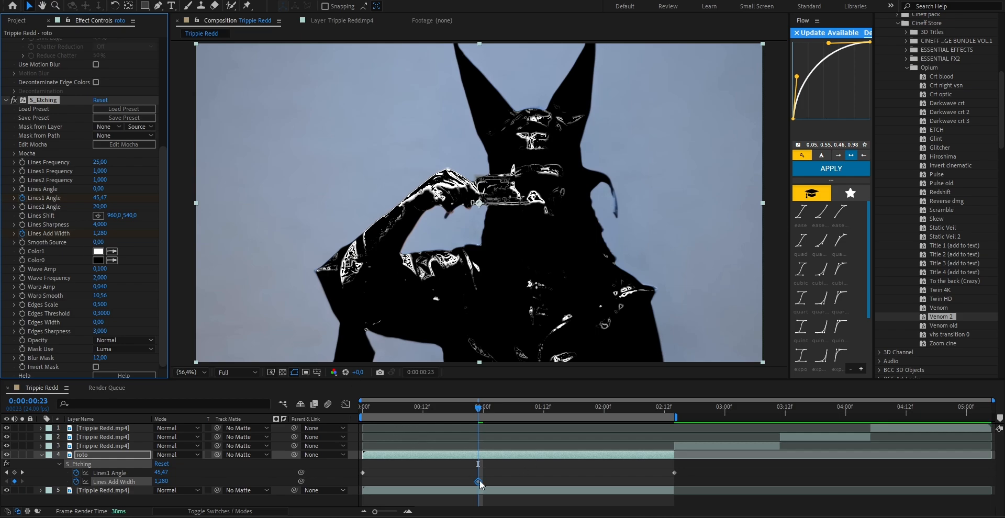
left_click_drag(477, 407, 539, 407)
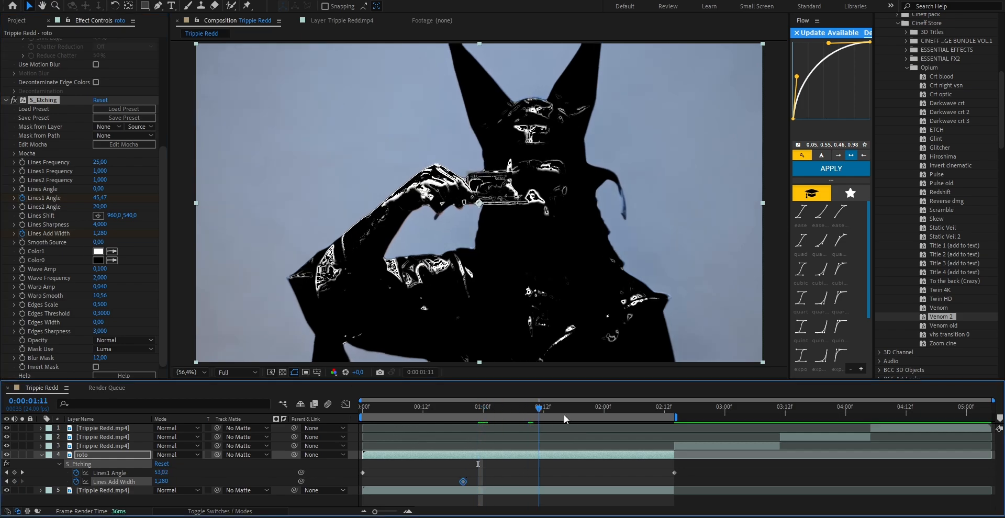
left_click(590, 407)
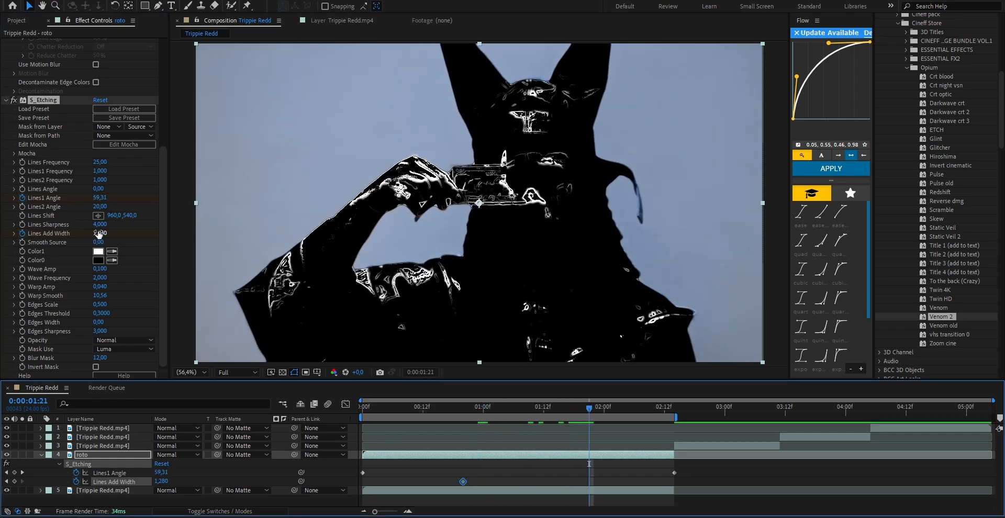
left_click_drag(101, 233, 89, 233)
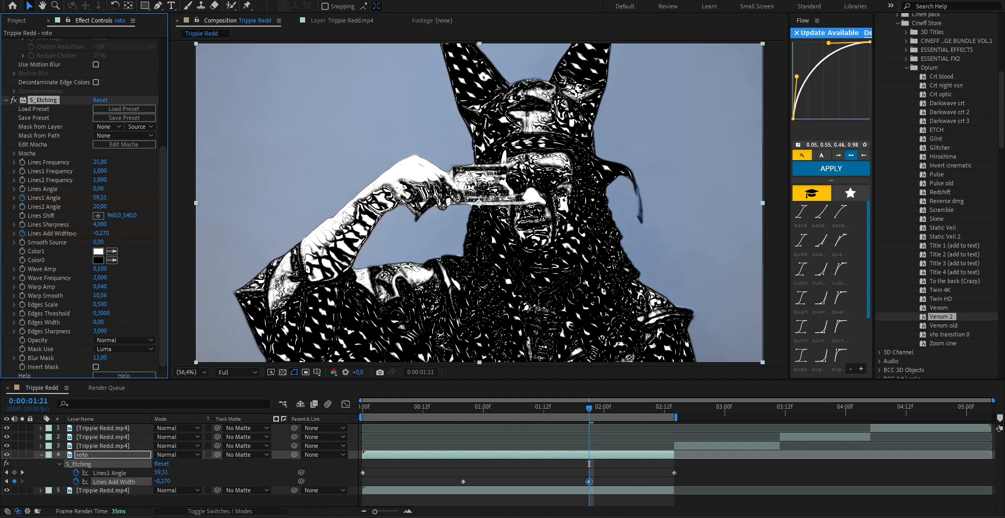
left_click(618, 407)
type("glo")
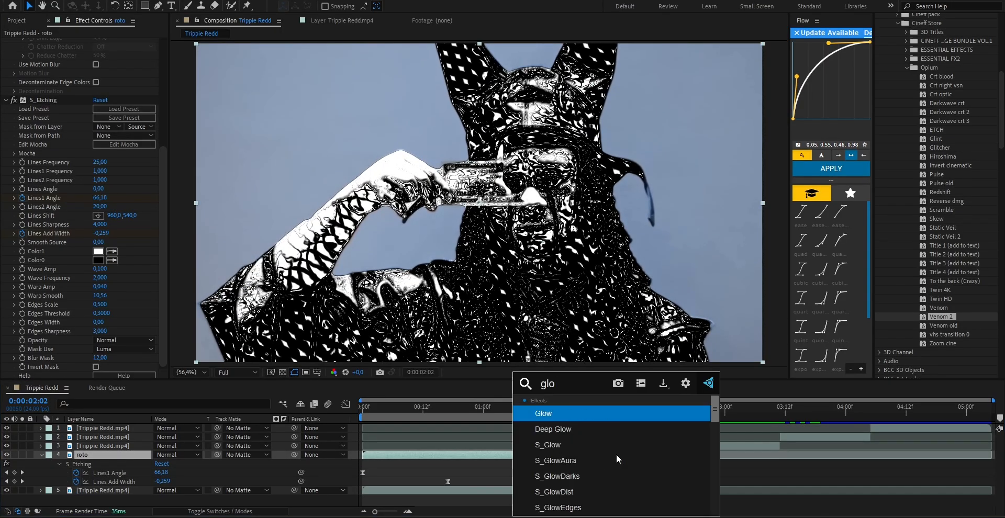
Apply S_Glow with Brightness 1.28, Threshold 0.4 and Glow Width 265
double_click(548, 445)
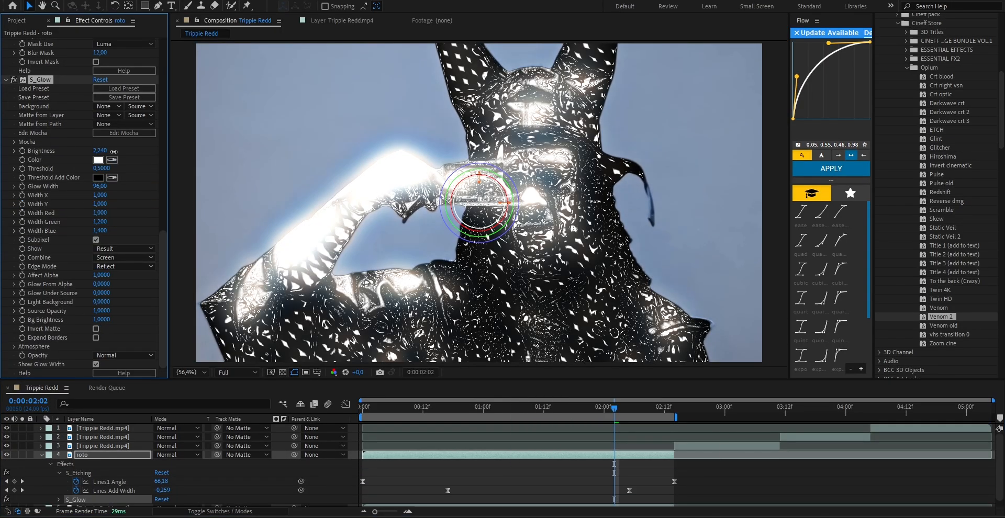
left_click_drag(106, 150, 83, 150)
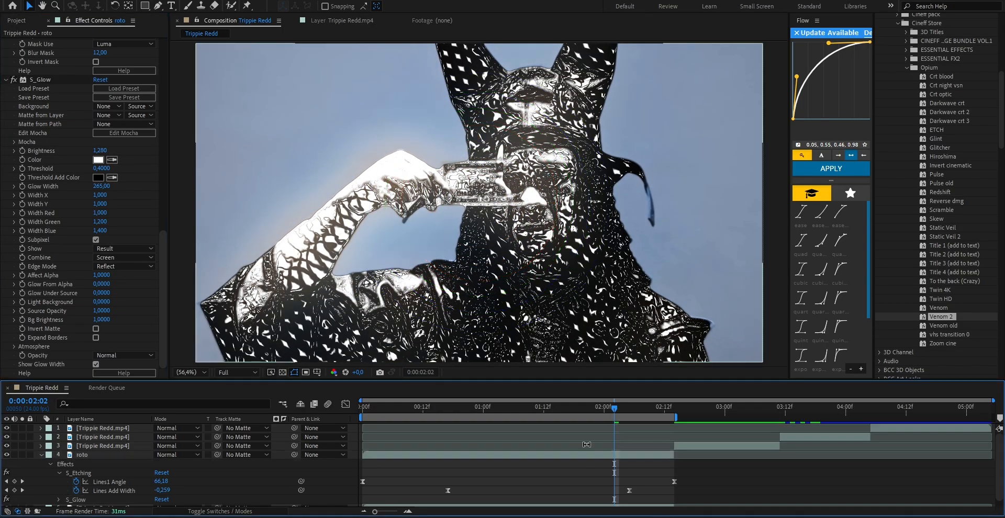
left_click(642, 407)
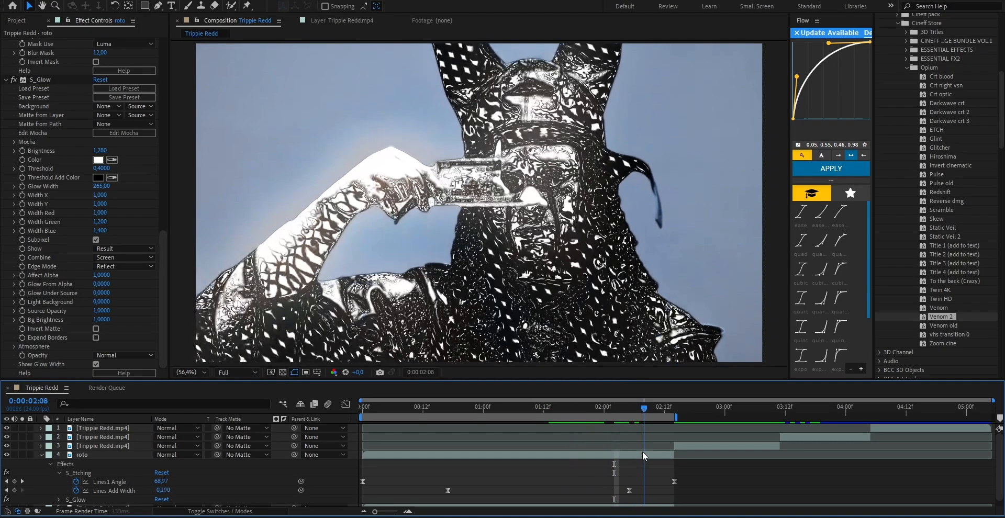
left_click(366, 407)
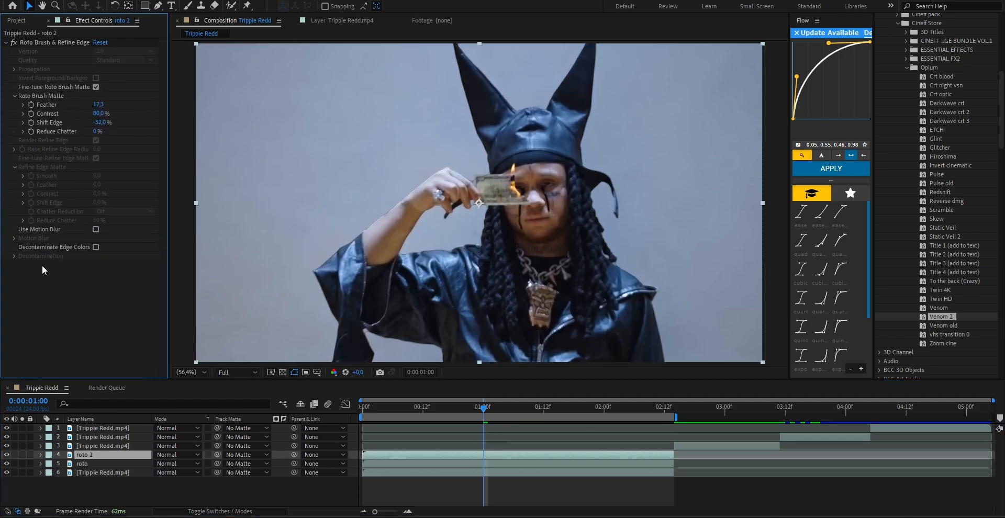
Apply Luma Key (Key Out Darker) to roto 2, keyframing Threshold 138 and Edge Feather 5.9
type("lum")
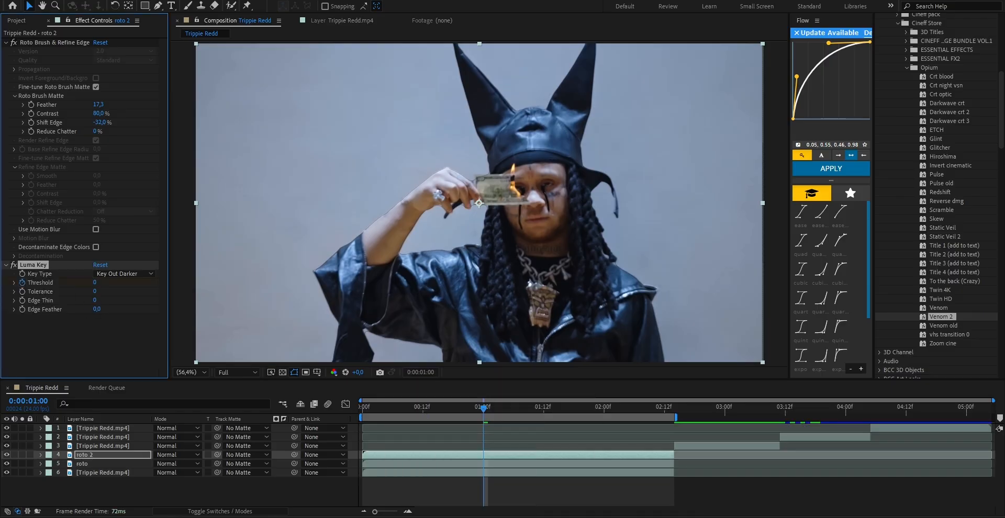
left_click(39, 455)
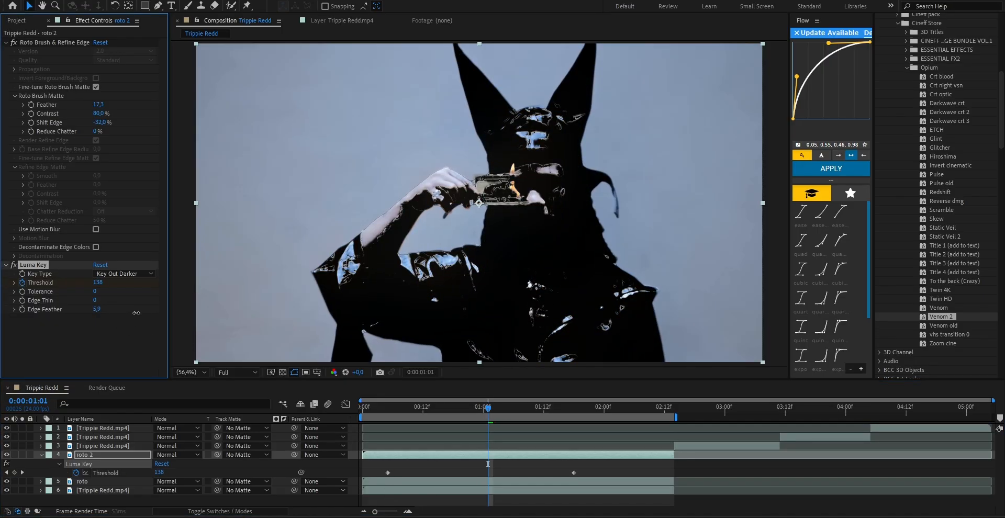
left_click(478, 406)
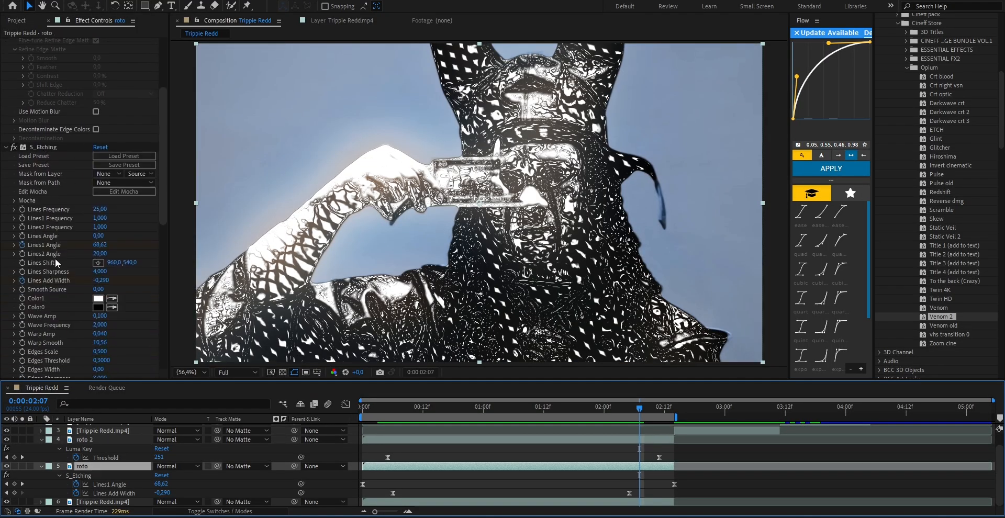
Set S_Etching Lines Frequency 56.9, Lines Sharpness 1.5 and Lines2 Angle 73
left_click_drag(100, 209, 112, 209)
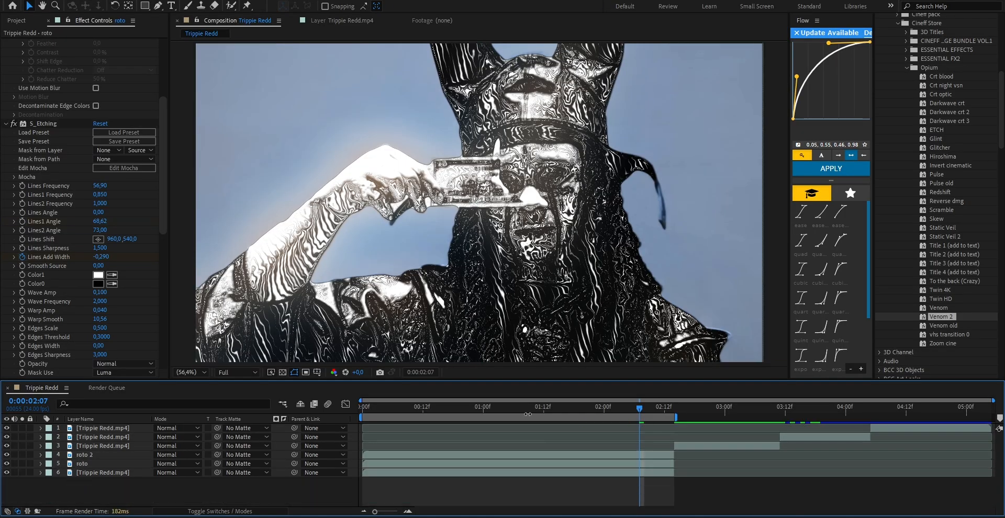
left_click(84, 455)
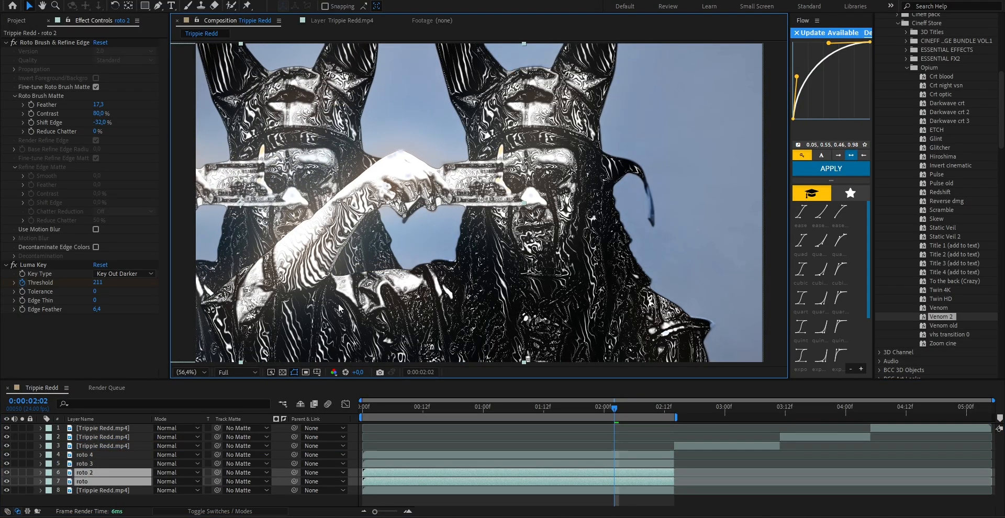
Duplicate roto 2–4 and offset the copies so a second artist sits beside the first
left_click(416, 407)
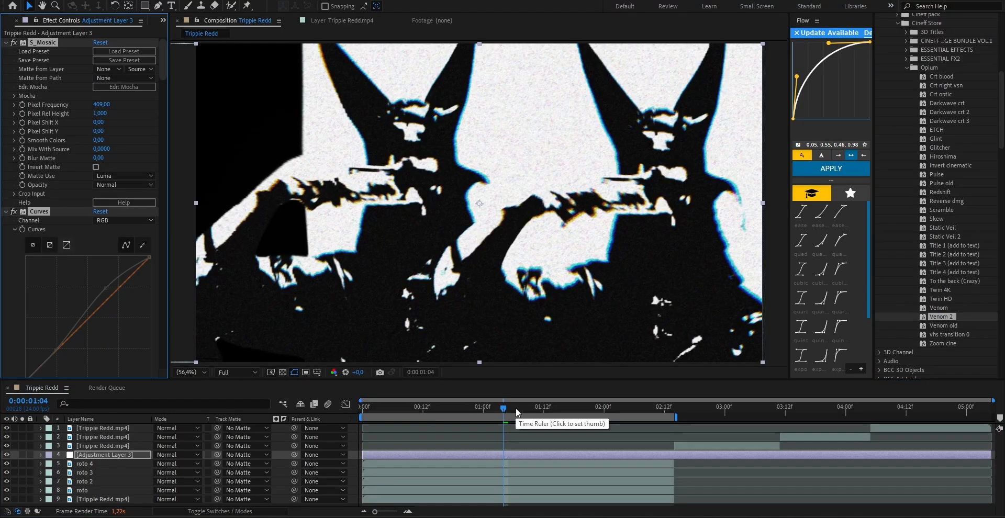
Create Adjustment Layer 3 above the roto layers carrying S_Mosaic and Curves
left_click(593, 407)
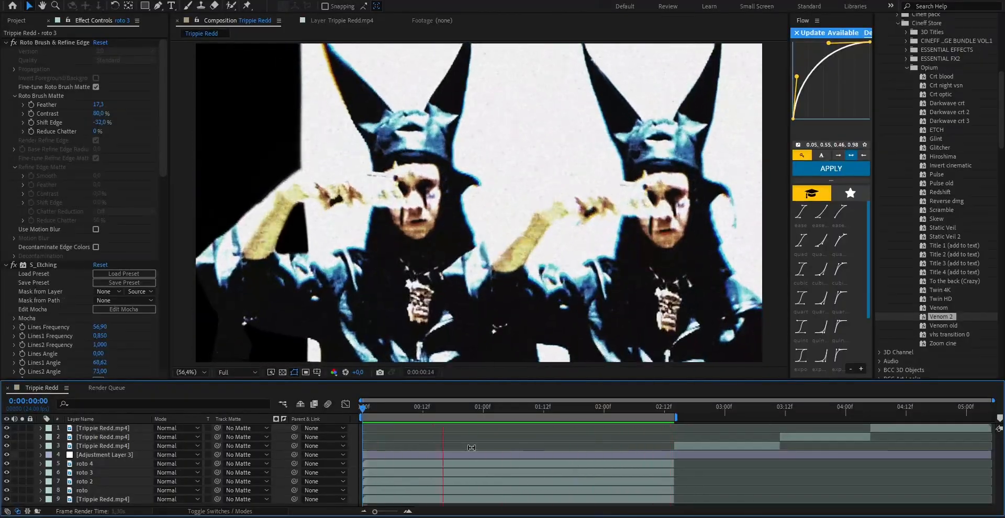
Scrub to the night clip to preview the flicker and Levels contrast boost (Black 59, Gamma 2.15)
left_click(725, 407)
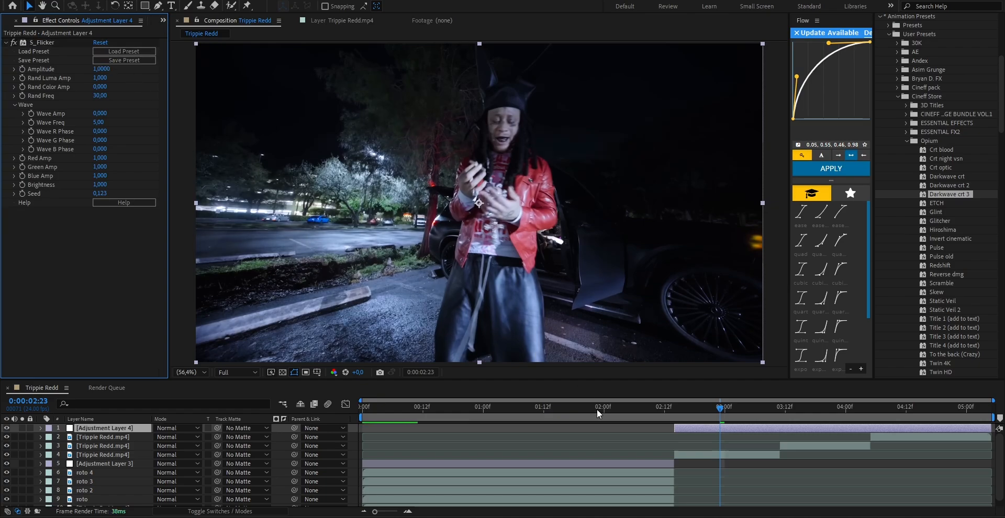
left_click(788, 407)
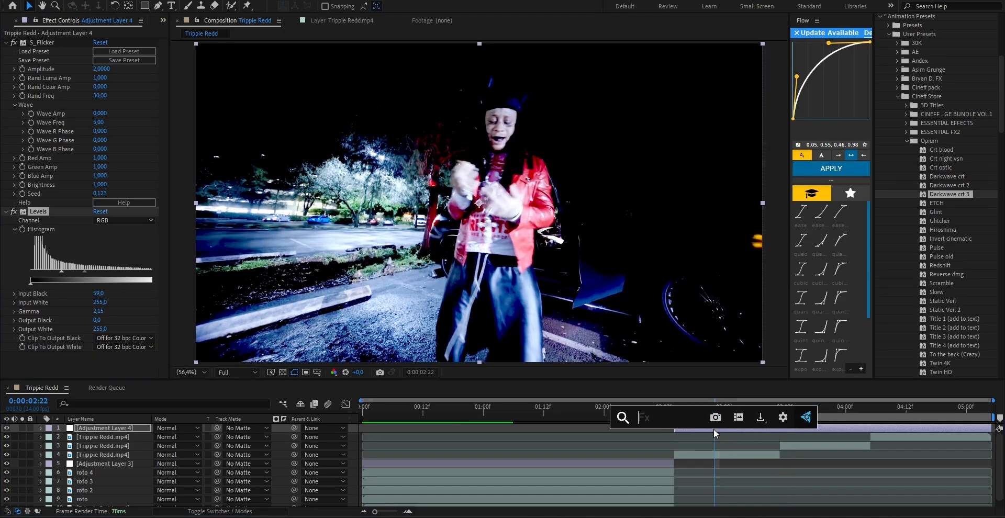
Apply Tritone with white/white/black colours and raise the Levels input black to 79
type("tri")
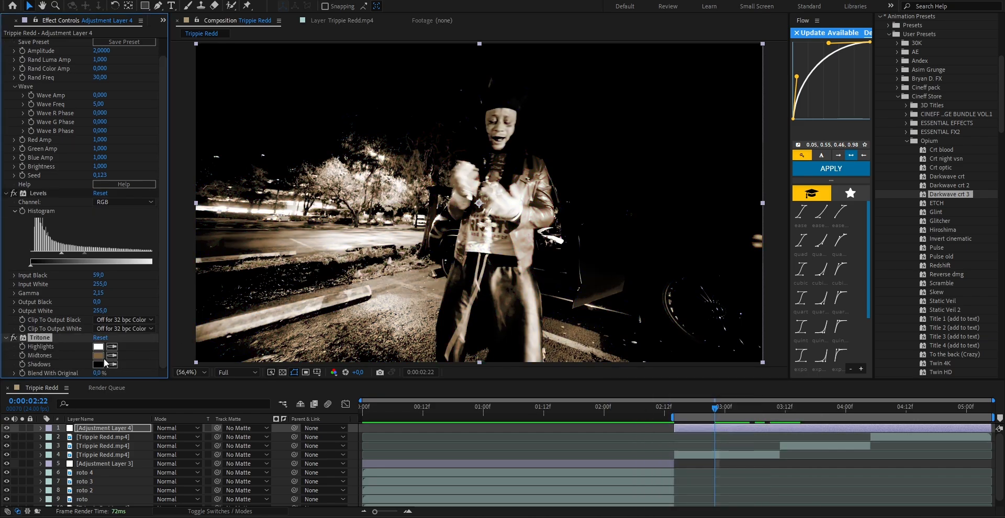
left_click(98, 350)
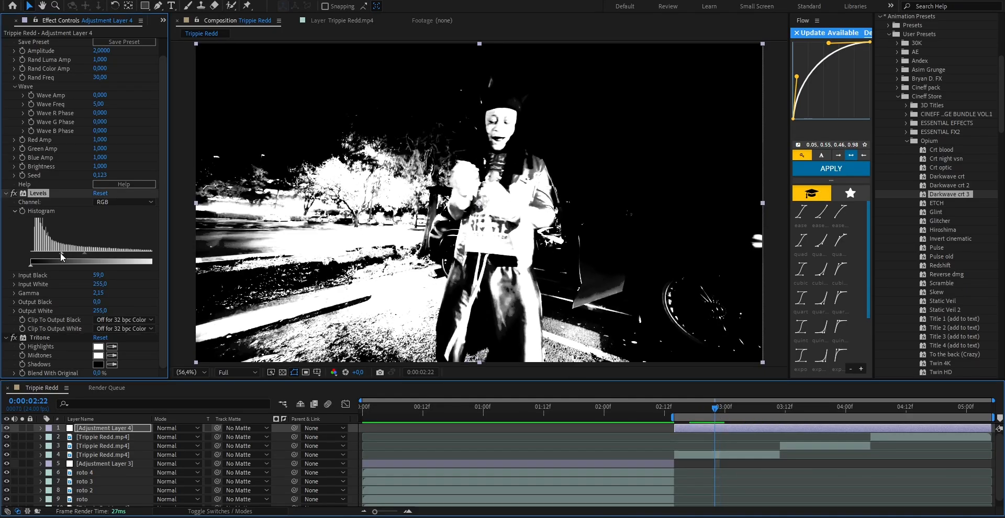
left_click_drag(63, 260, 72, 259)
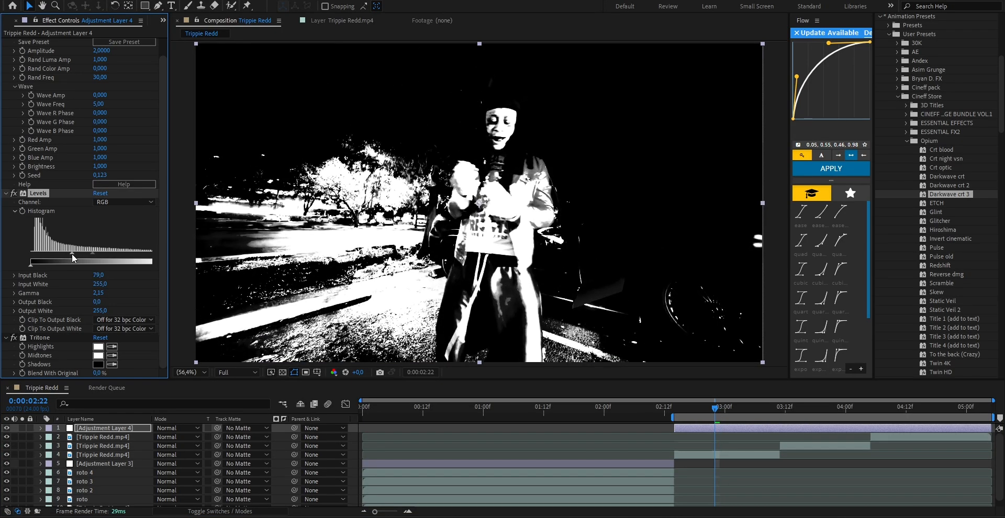
left_click_drag(74, 260, 115, 265)
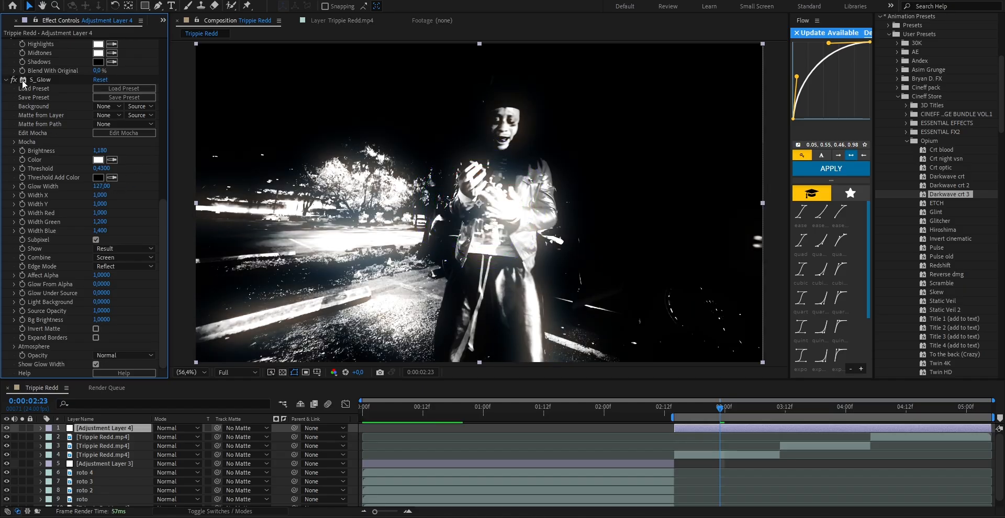
Apply Add Grain with Viewing Mode set to Final Output, then preview a night-scene frame
type("ad")
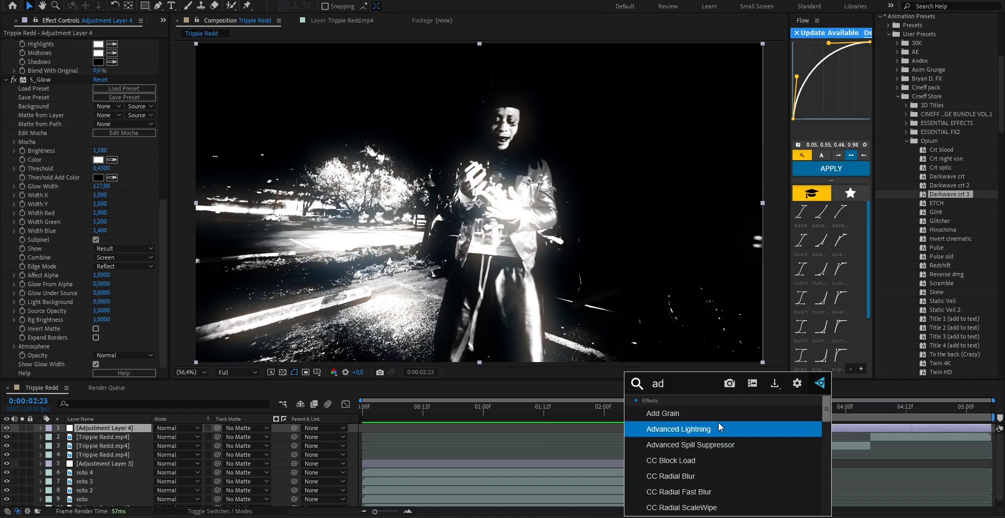
double_click(662, 413)
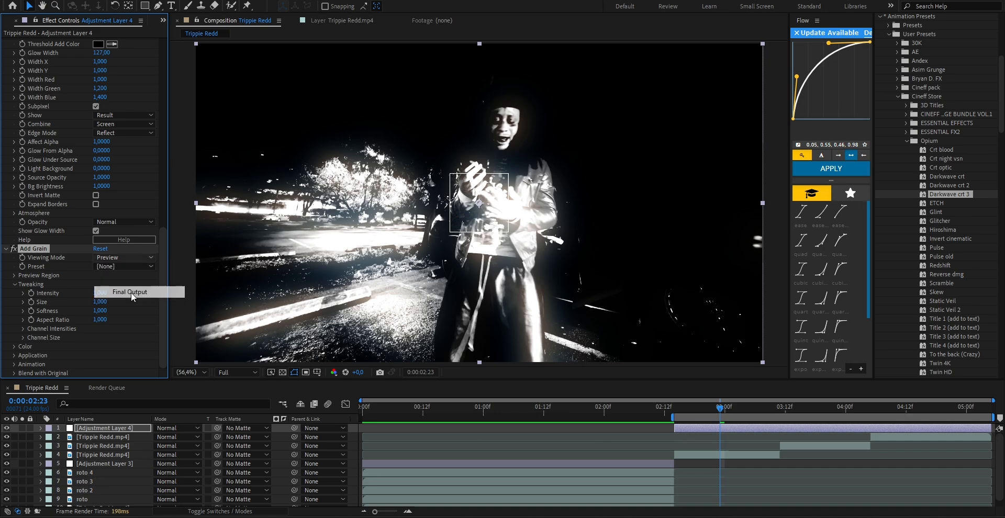
left_click(129, 292)
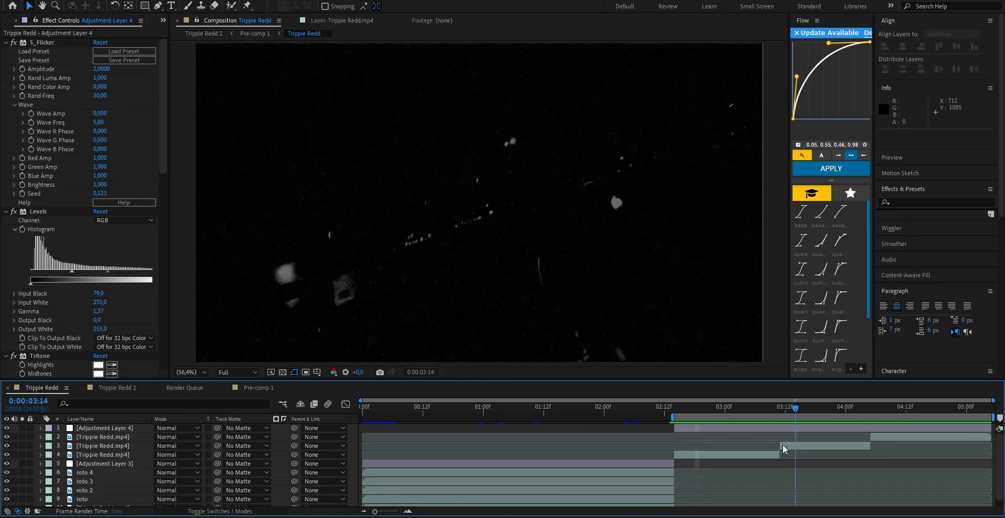
left_click(694, 406)
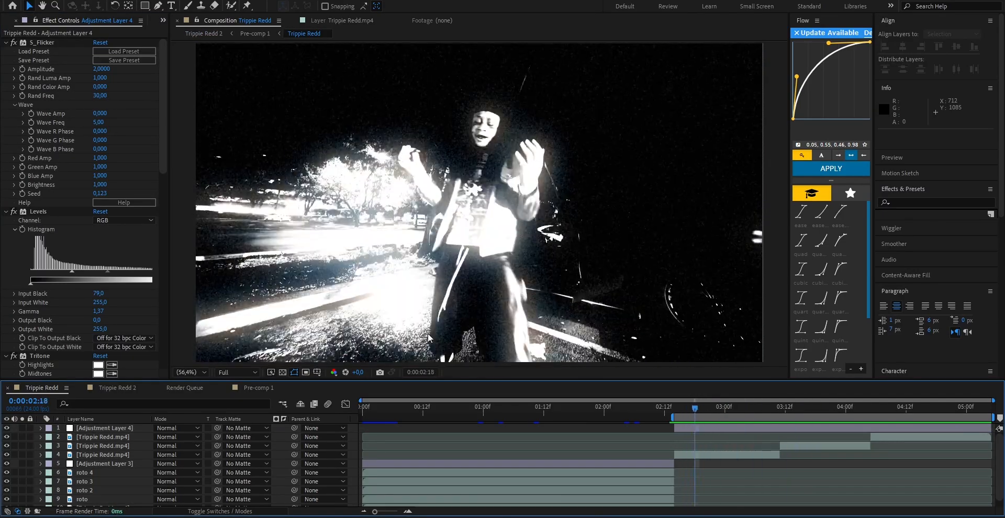
Draw a rectangle box with no fill and a red stroke outline
left_click(156, 5)
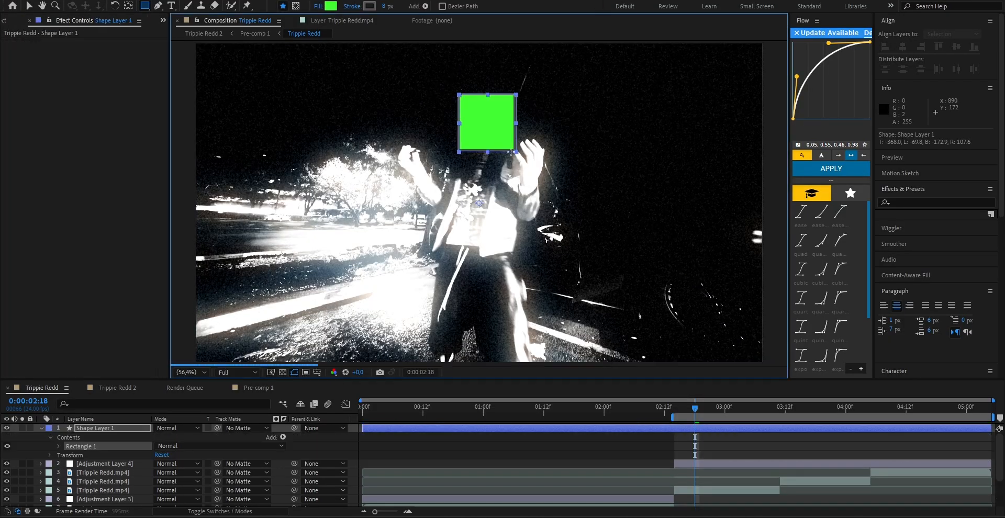
left_click(319, 7)
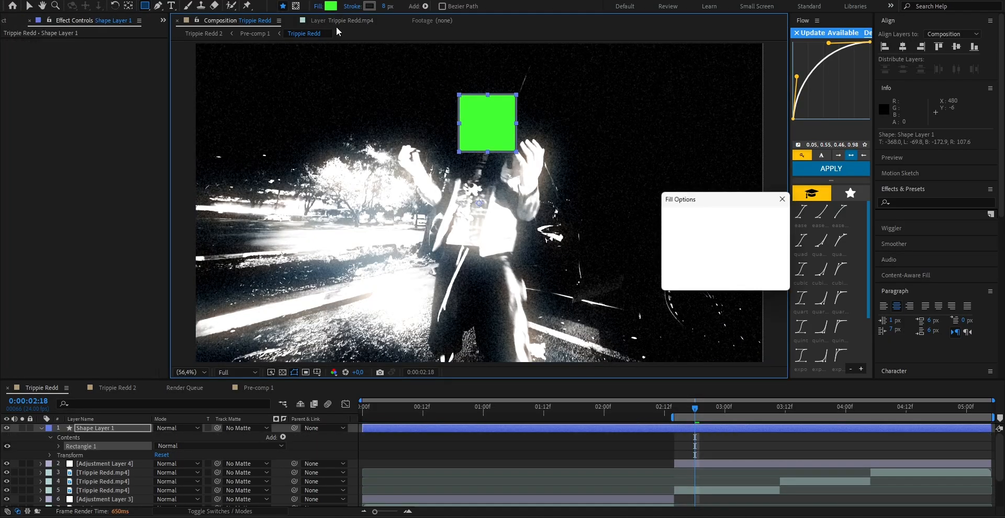
left_click(782, 199)
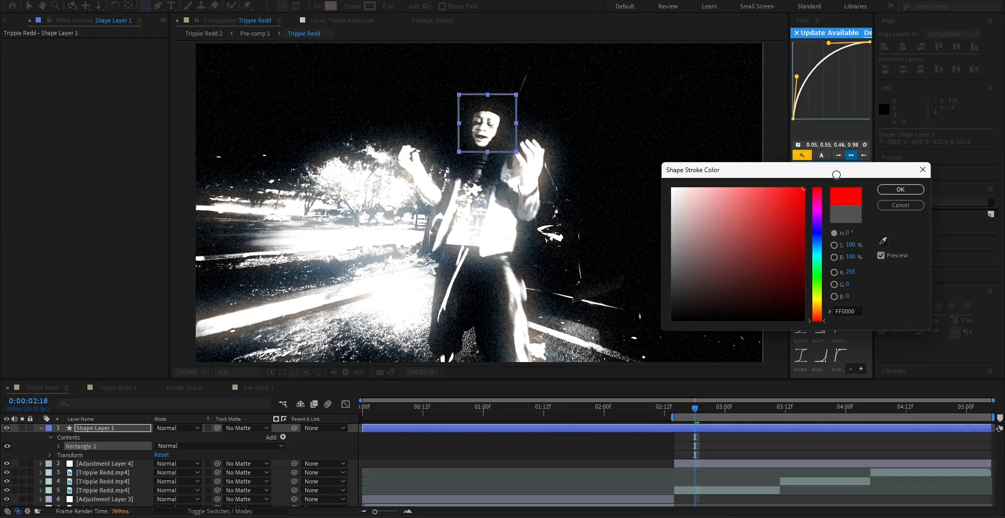
left_click(900, 189)
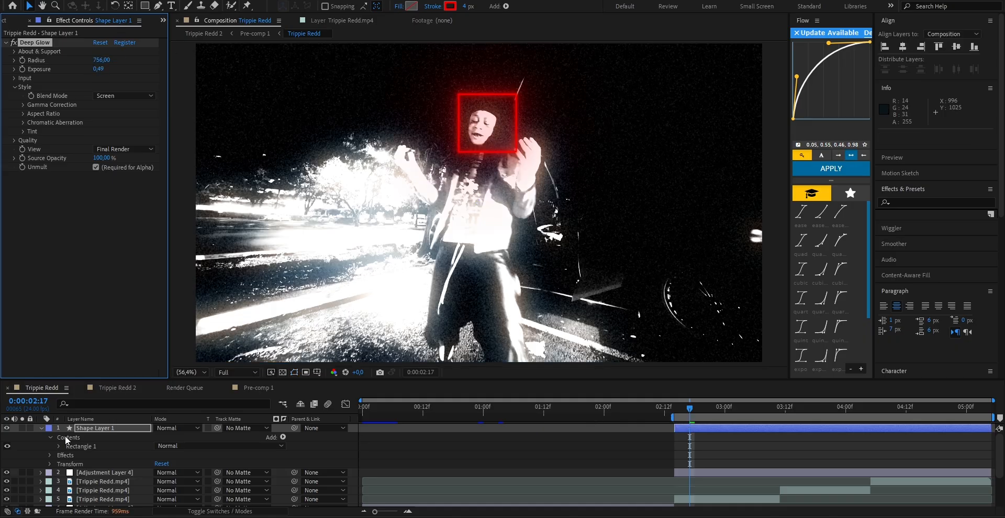
mouse_move(710, 432)
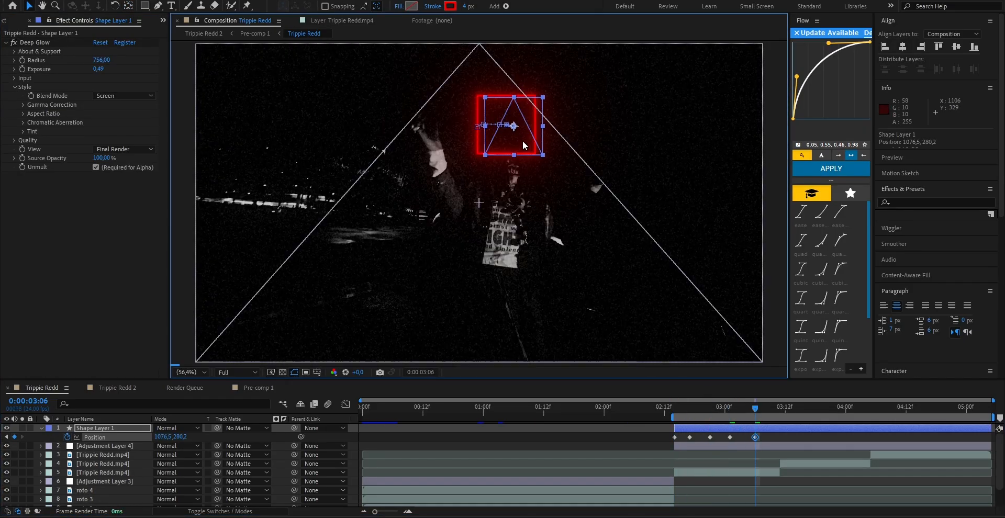
Move through the timeline to keyframe the box's Position and Scale over the face
left_click(769, 407)
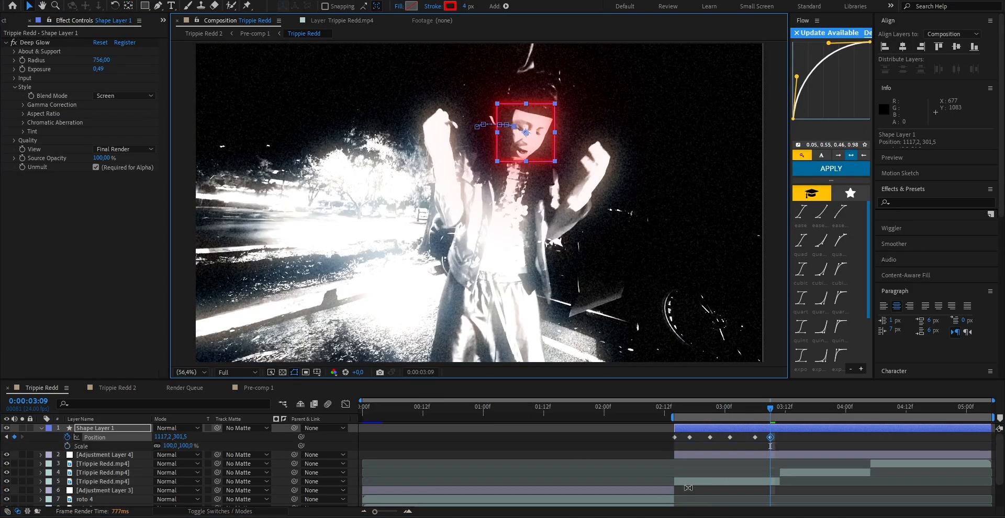
left_click(729, 447)
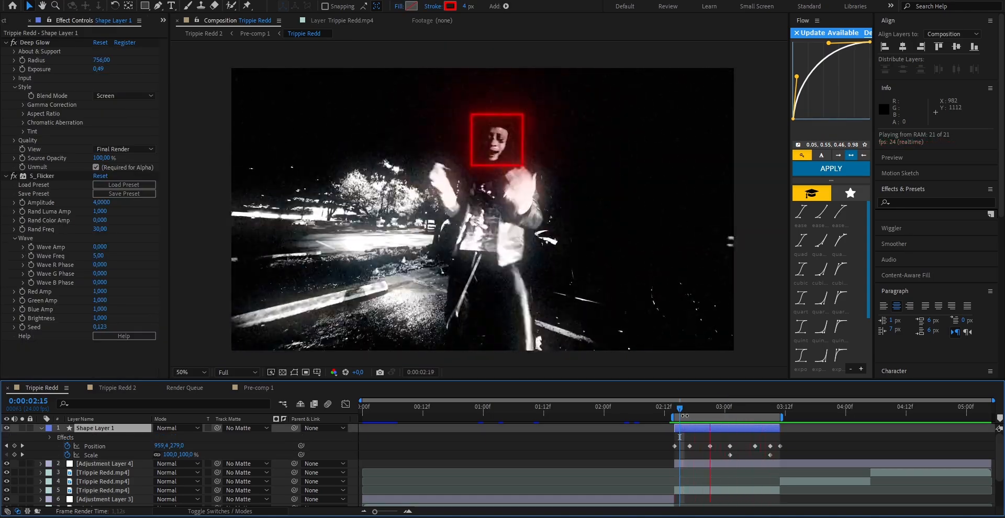
left_click(725, 407)
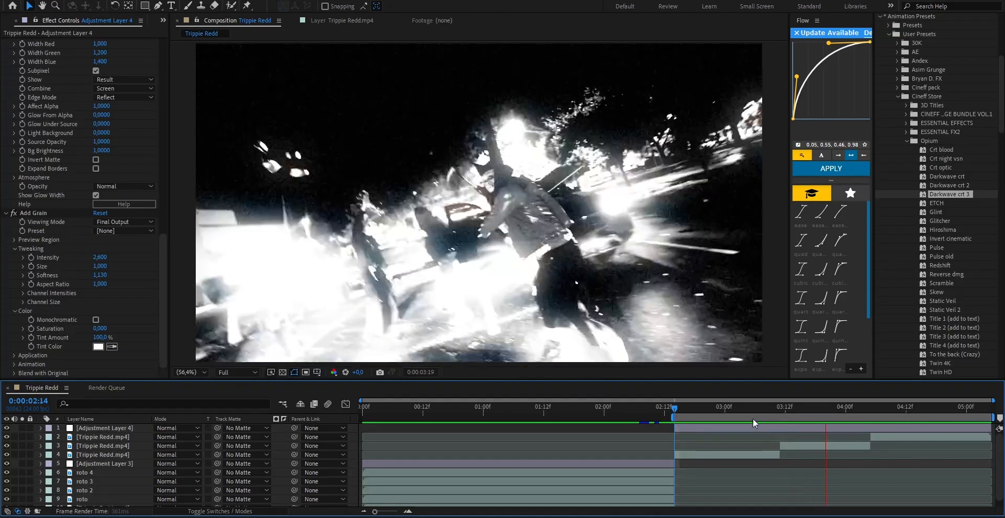
Add an adjustment layer with the vhs transition 0 preset and preview the glitch at the first cut
left_click(757, 407)
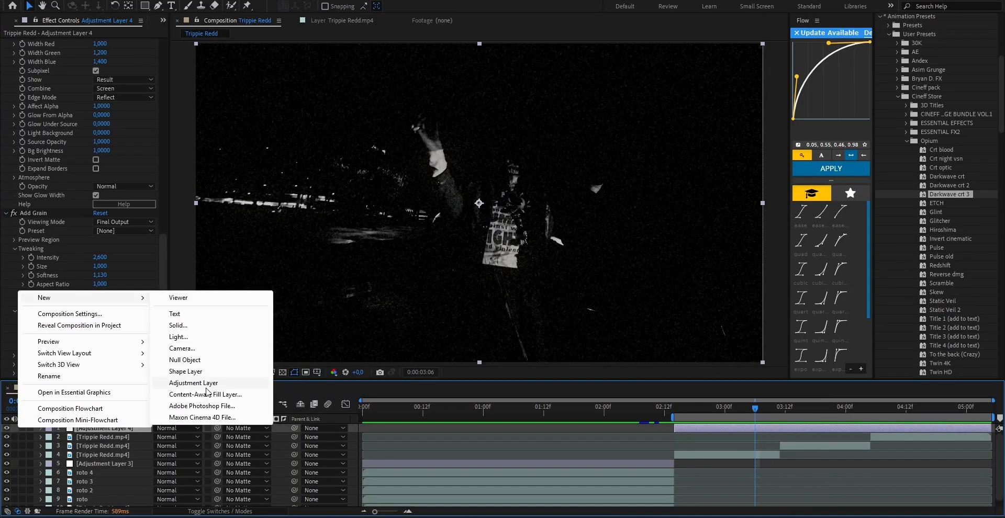
left_click(193, 382)
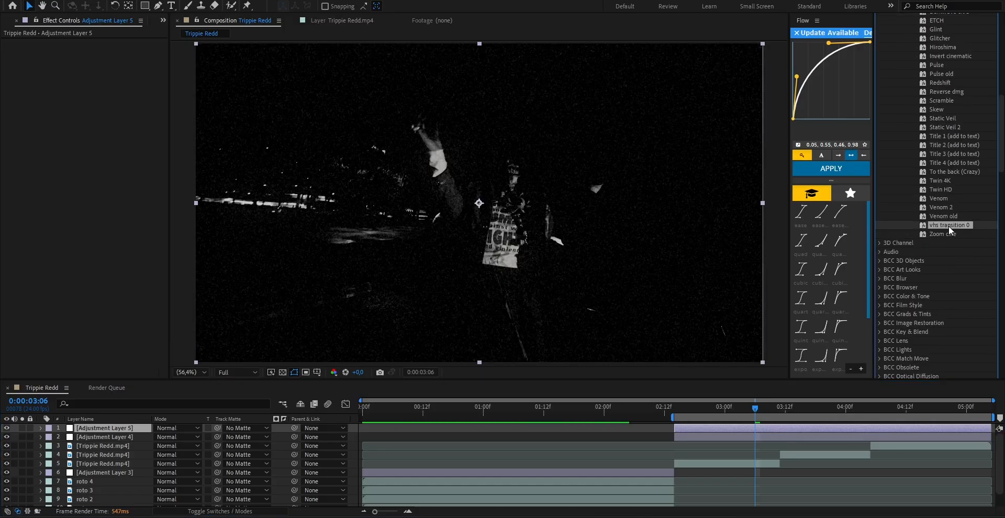
left_click(106, 428)
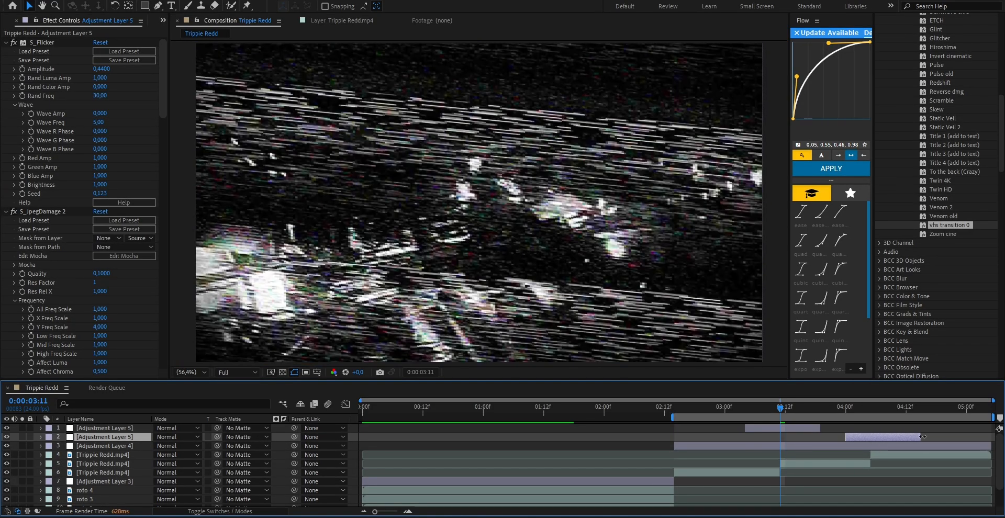
left_click(678, 407)
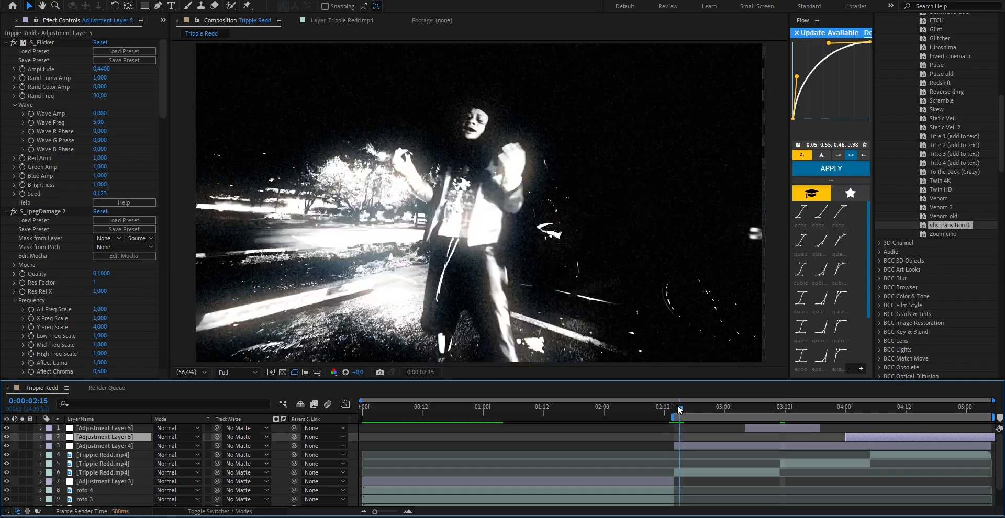
left_click(679, 407)
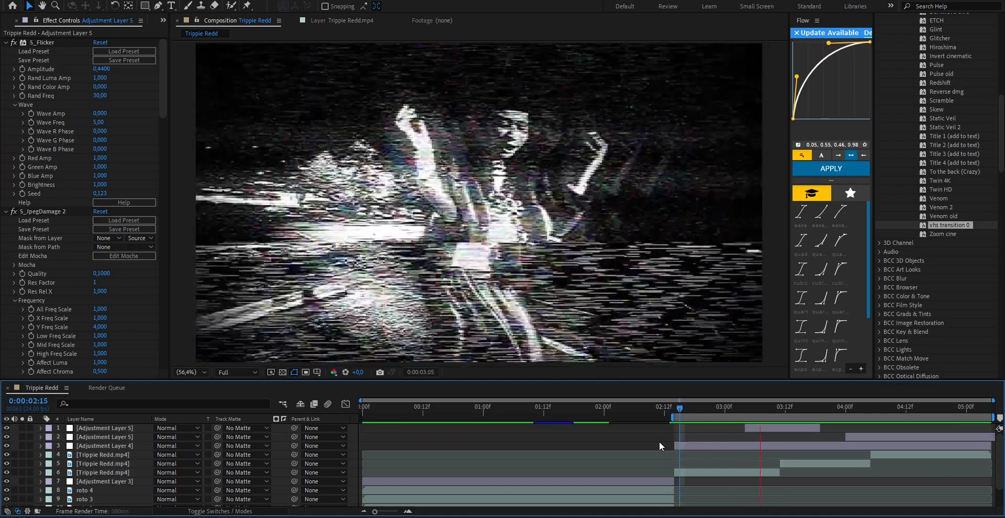